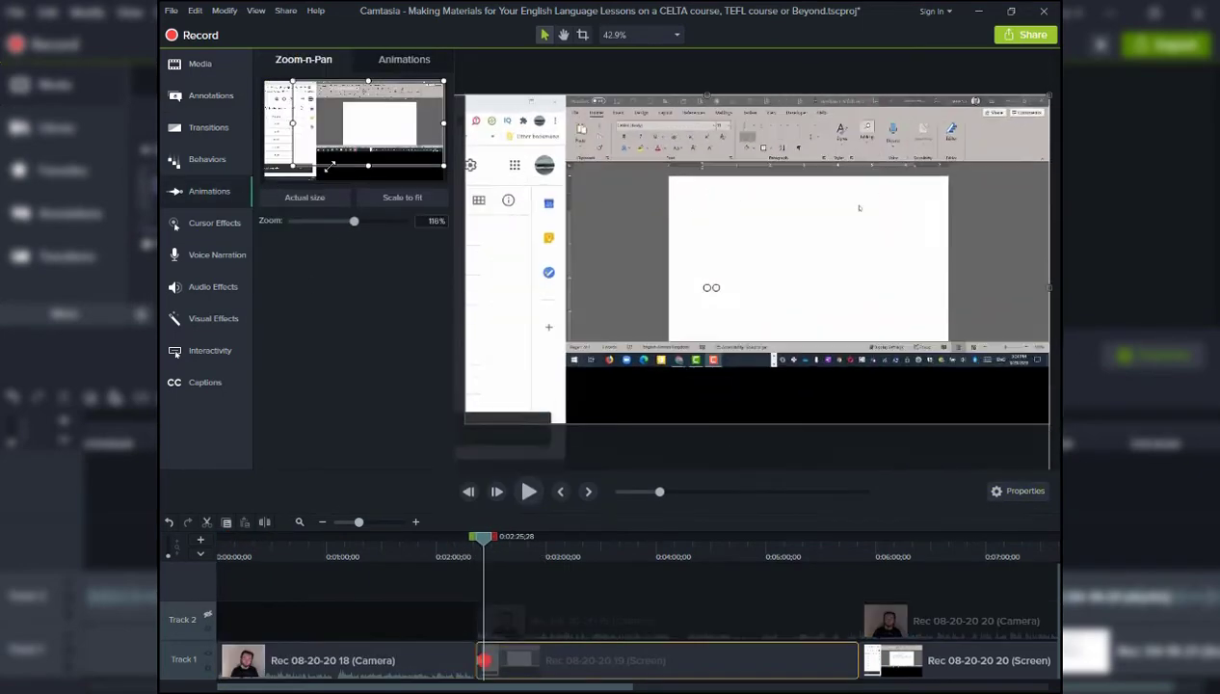
Open the Screencast Video Editing Part Two project showing the Rec 04-19-21 clips.
left_click(528, 491)
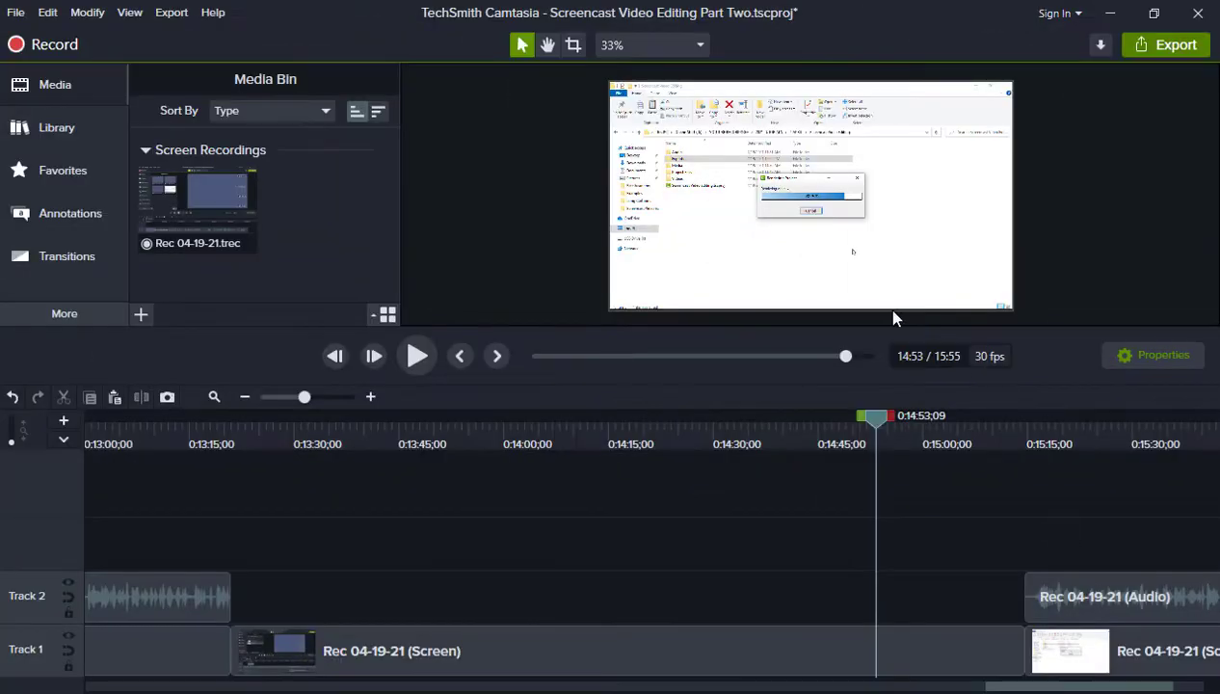
Move the playhead to about 14:22 and select the long Rec 04-19-21 screen clip.
left_click(260, 415)
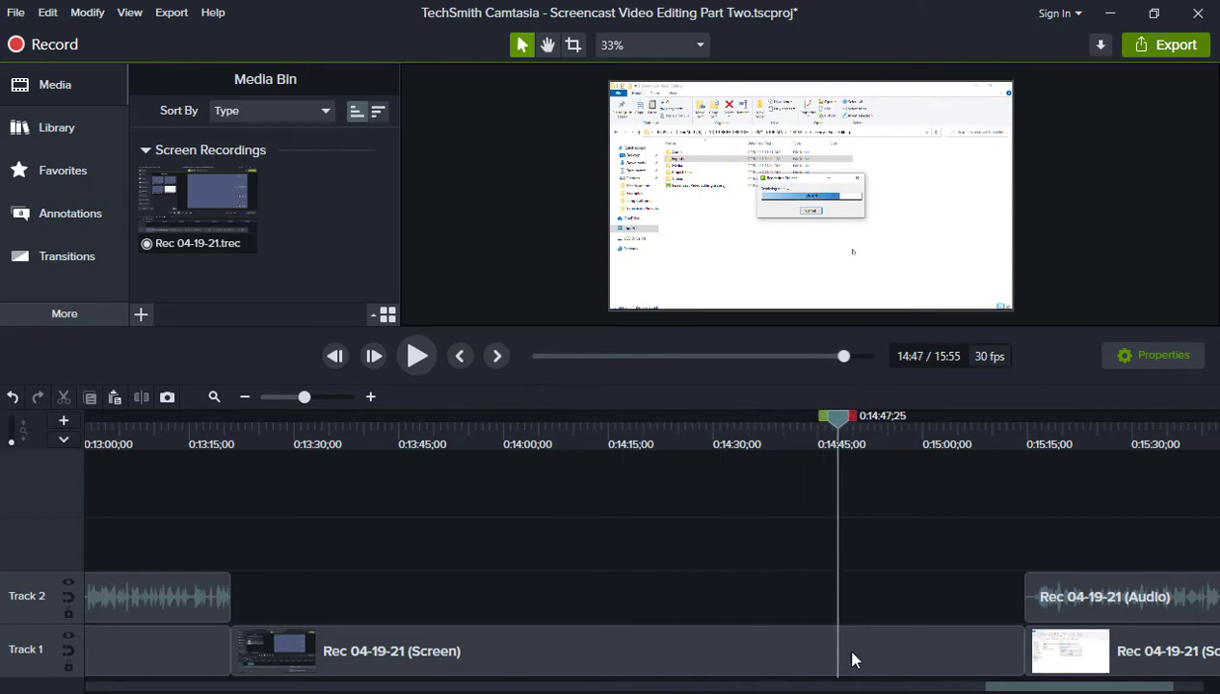
left_click(278, 415)
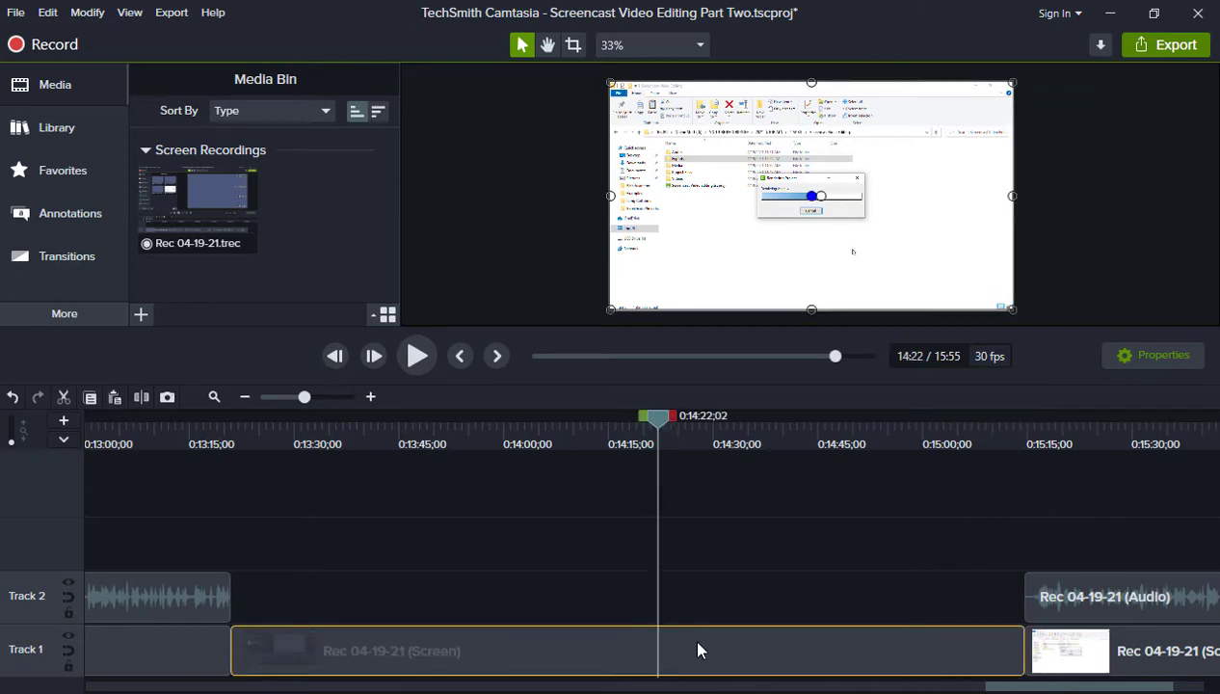
mouse_move(755, 660)
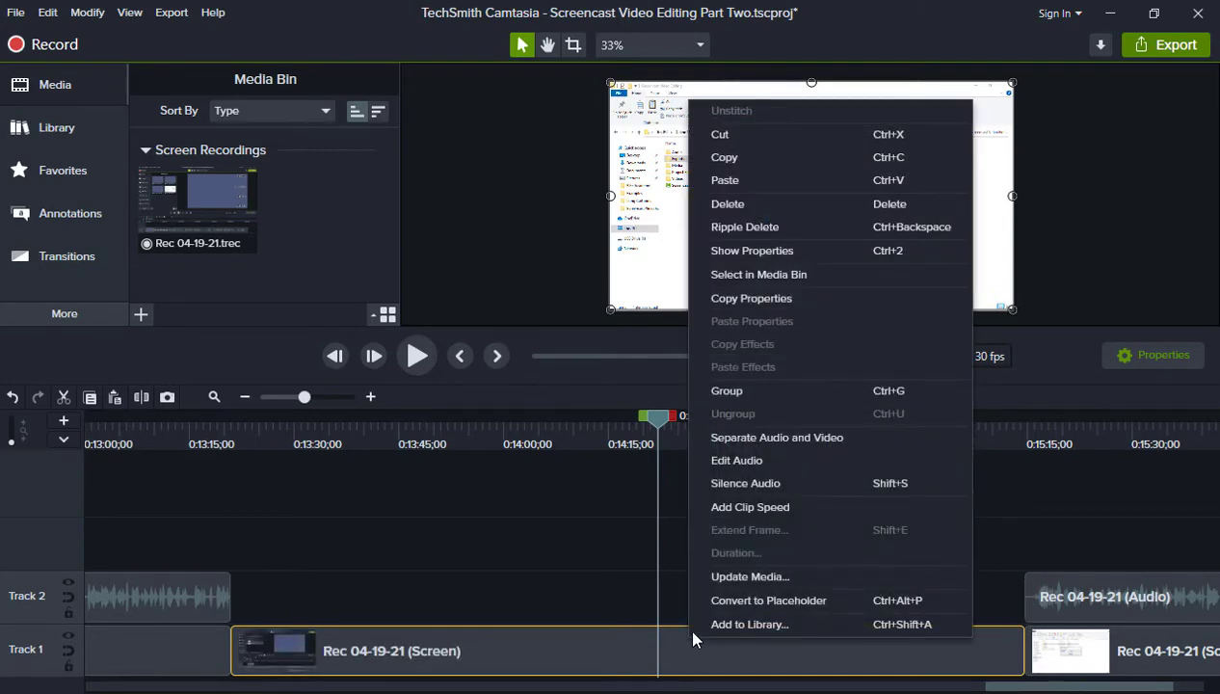
Add a clip speed effect to the screen clip, giving it 1.18x speed.
left_click(750, 505)
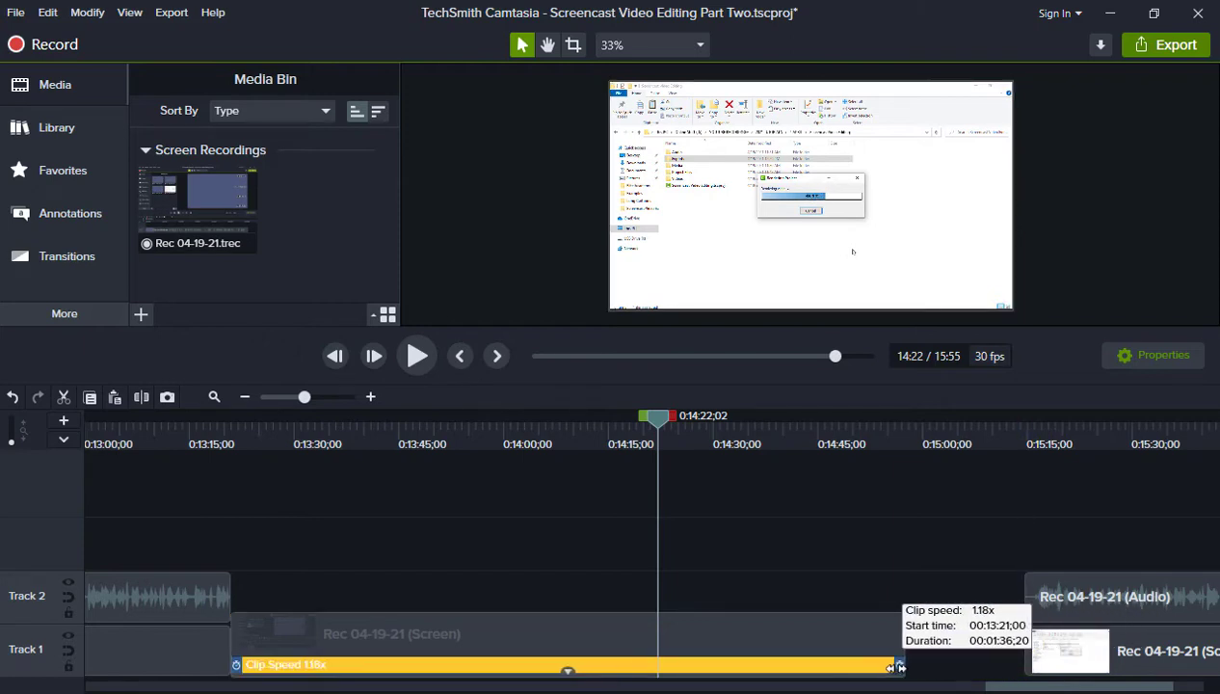
Drag the Clip Speed edge through 1.40x, 2.63x, 3.52x to 11.32x, about ten seconds.
left_click_drag(898, 665, 788, 665)
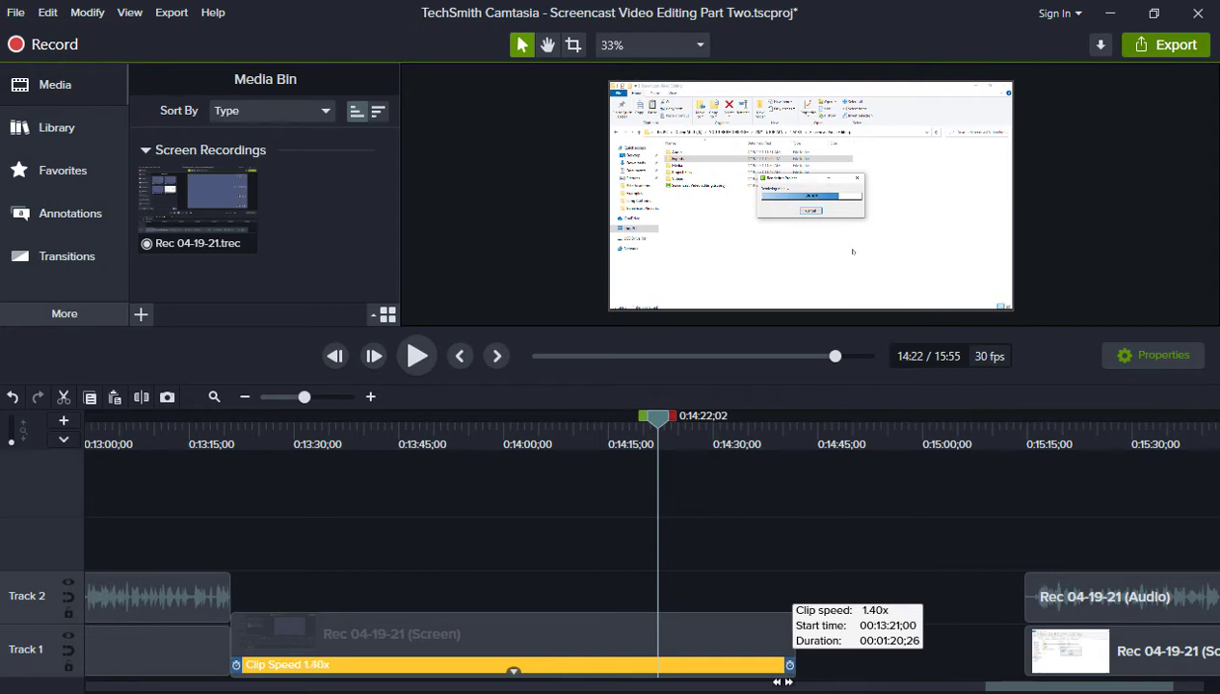
left_click_drag(514, 664, 461, 664)
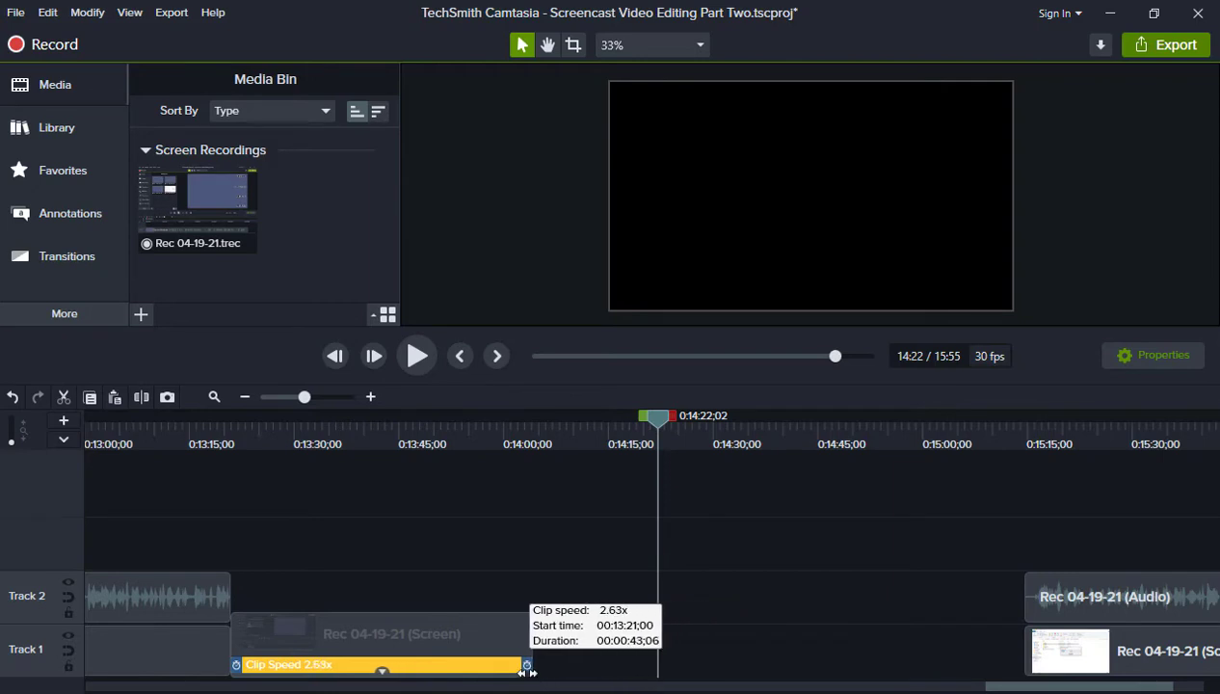
left_click_drag(525, 664, 448, 664)
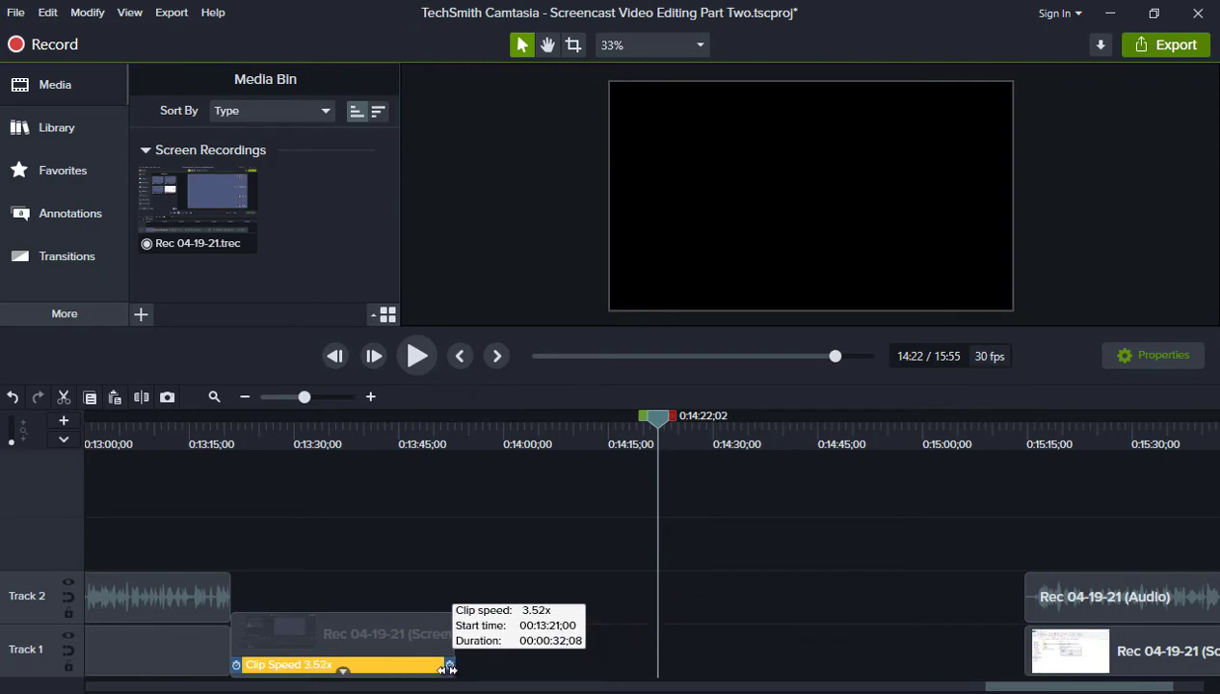
left_click_drag(450, 668, 383, 668)
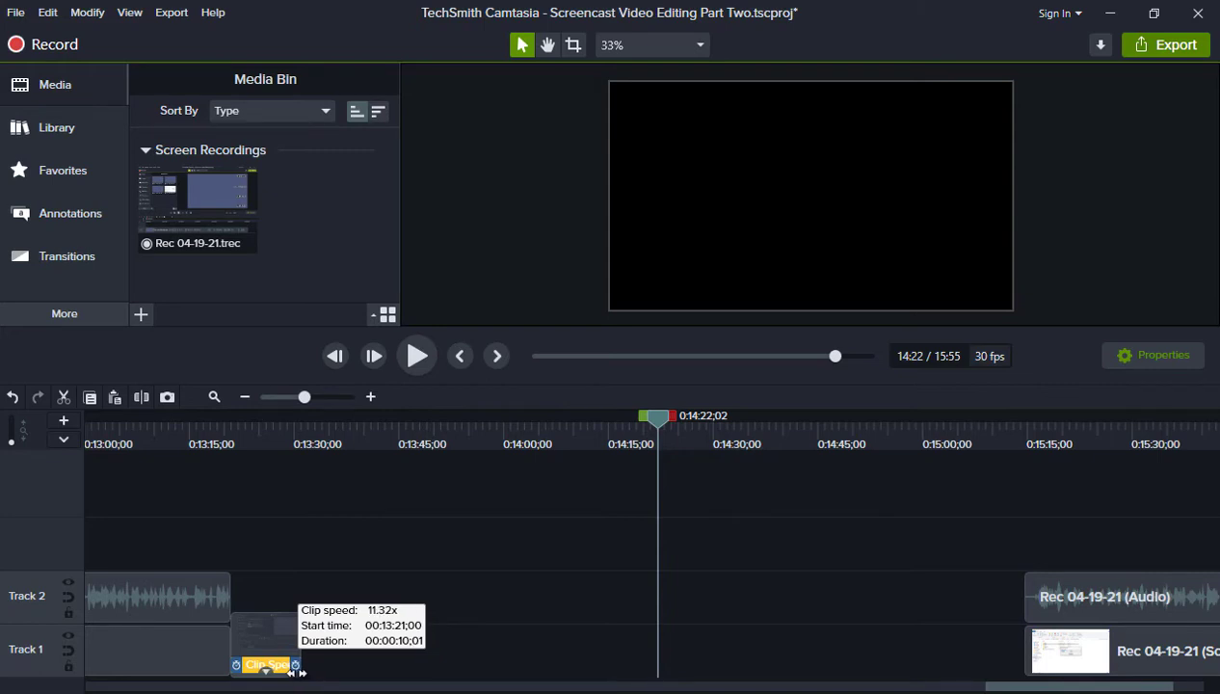
mouse_move(620, 675)
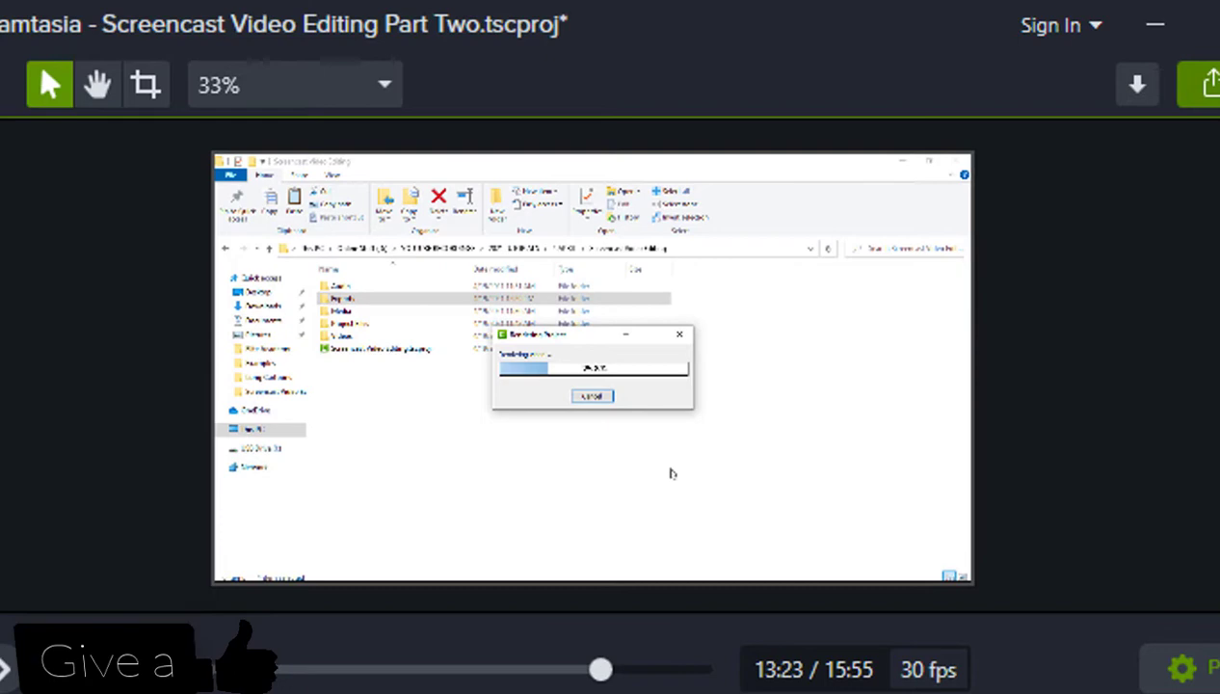
Play the sped-up timelapse in the preview, project now running 14:11.
left_click(214, 492)
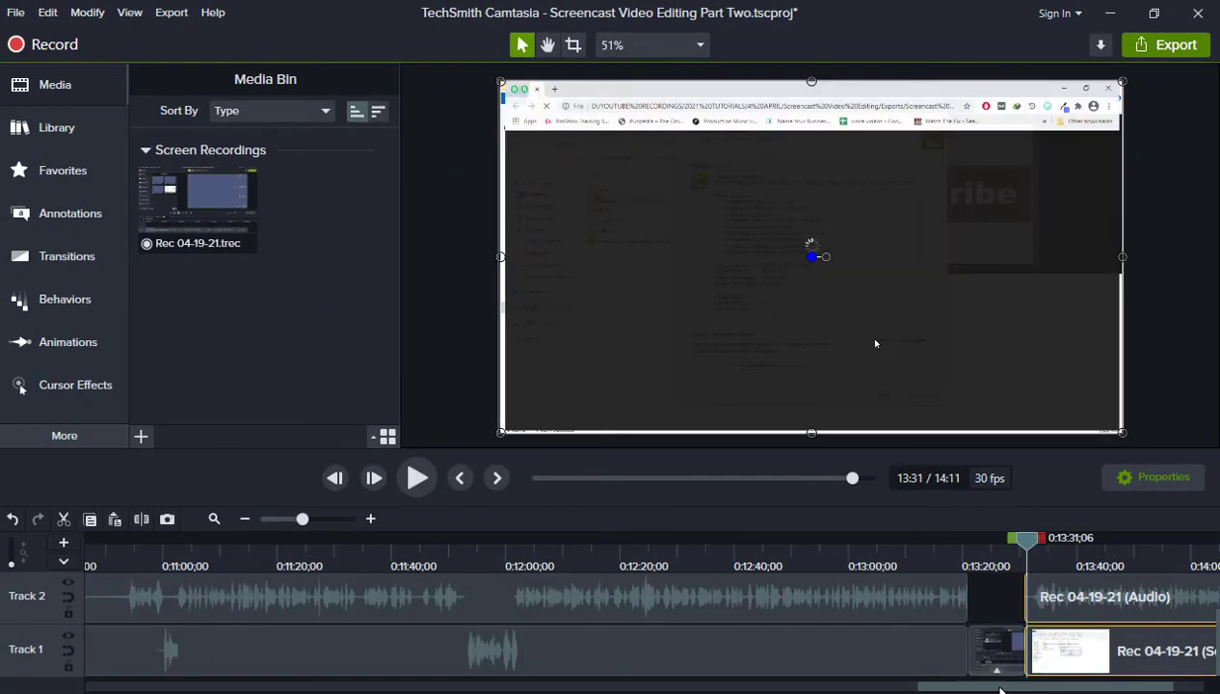
Scroll the timeline and place the playhead at 0:07:29 in the other screen clip.
scroll("left", 3)
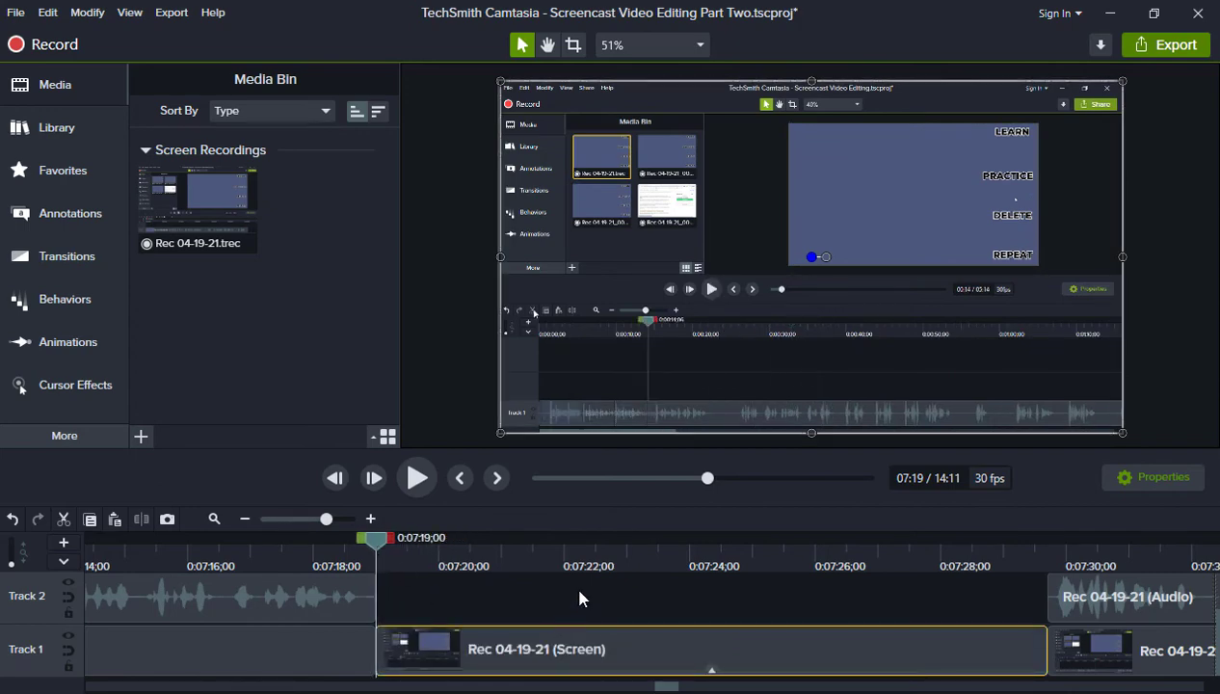
left_click(416, 477)
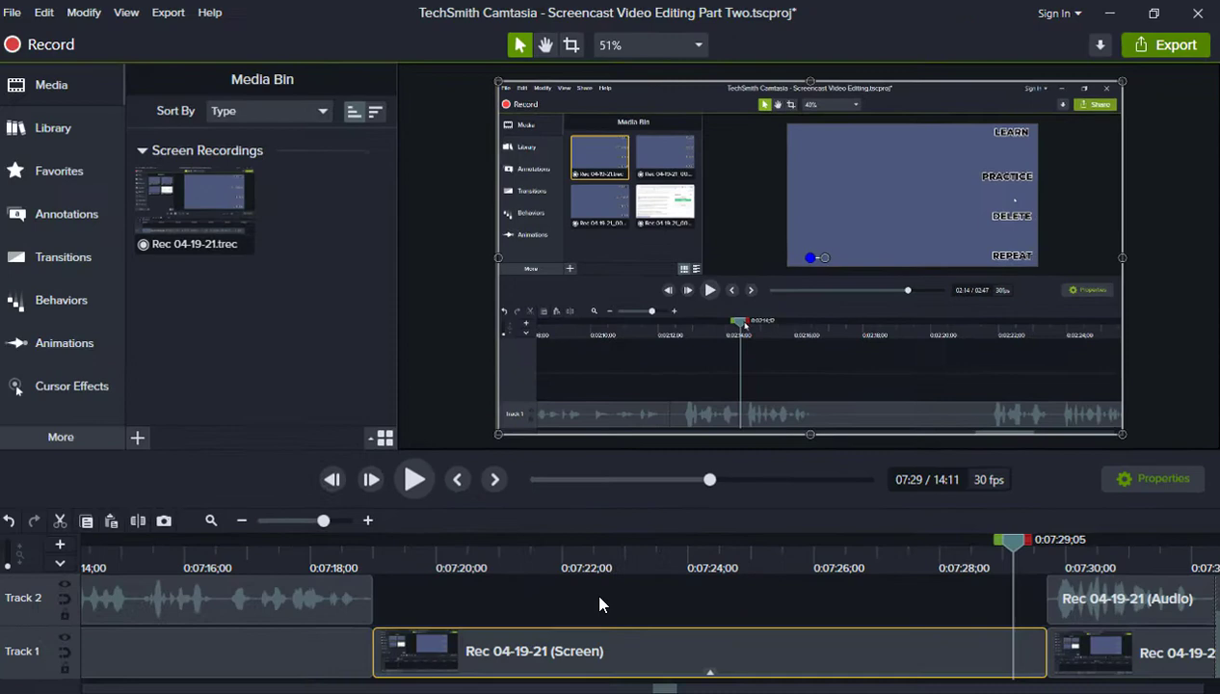
Show the context menu for the sped-up screen clip near 7:19.
right_click(711, 650)
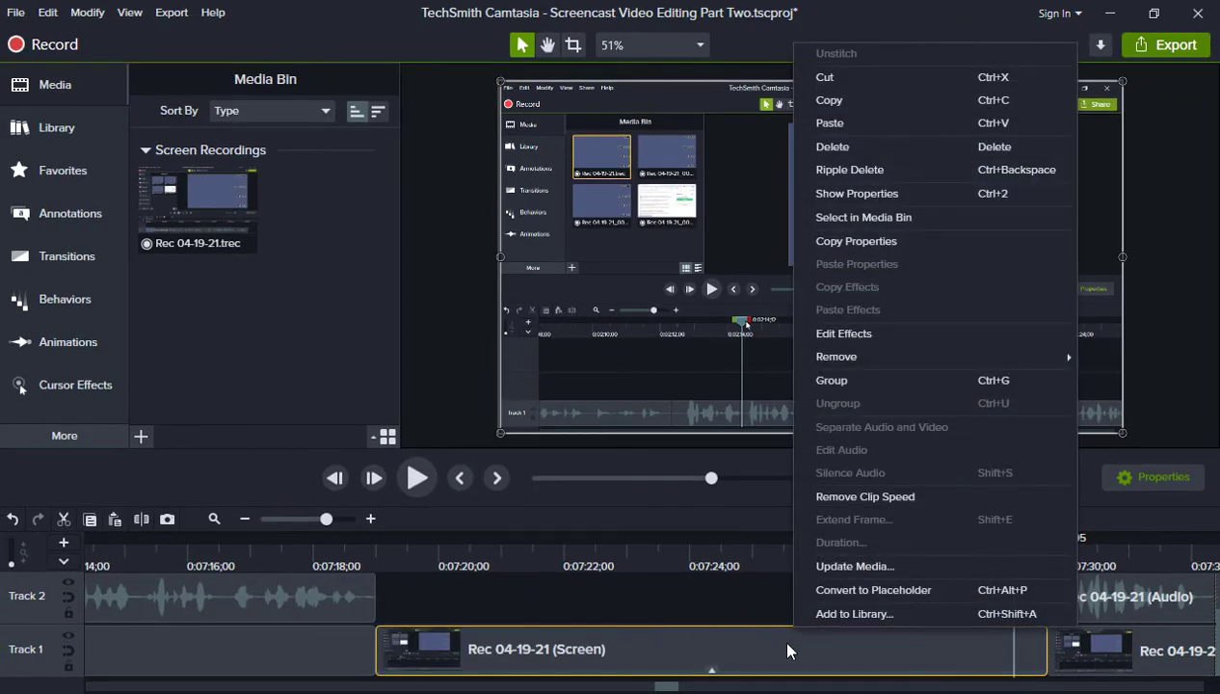
mouse_move(879, 452)
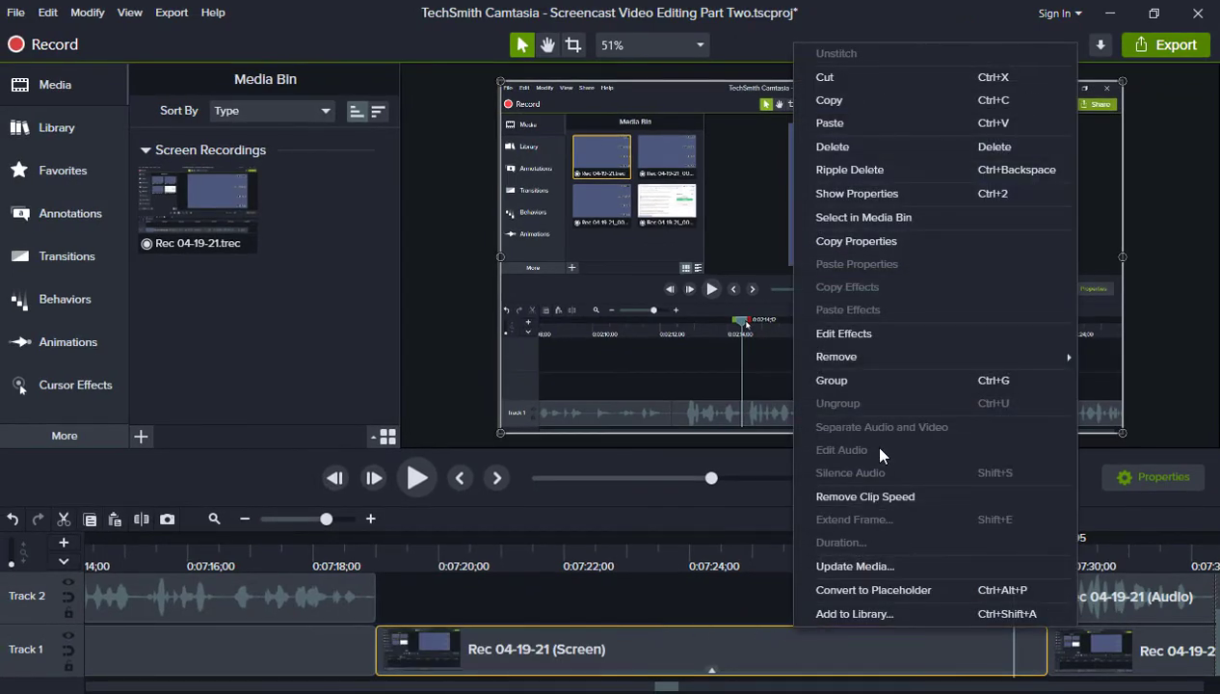